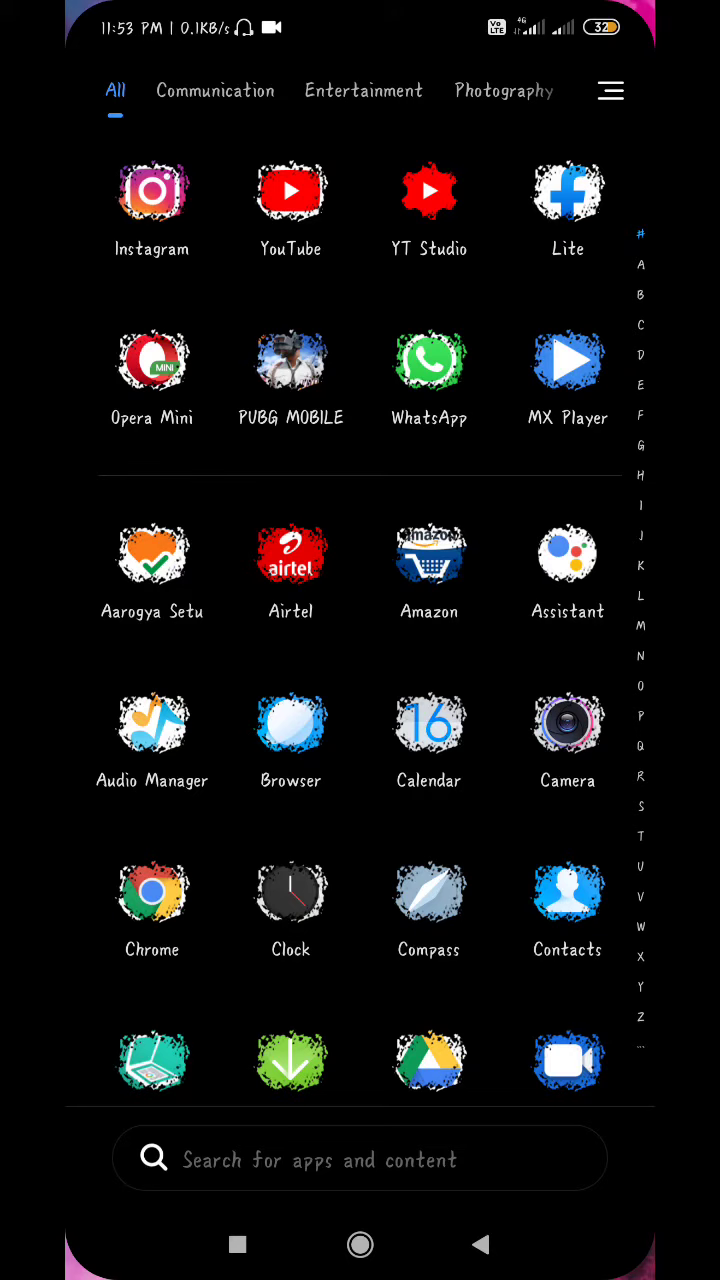
Scroll the home screen and launch Opera Mini
{"action": "scroll", "scroll_direction": "down", "scroll_amount": 3}
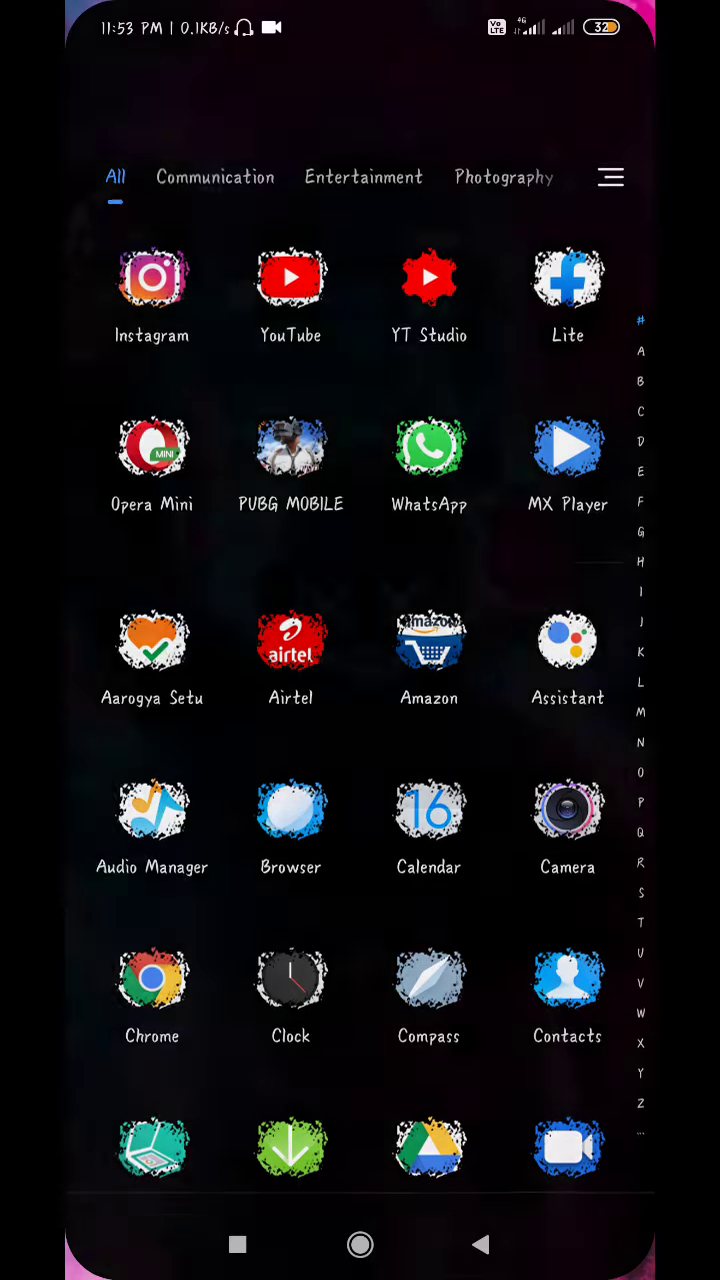
{"action": "scroll", "scroll_direction": "down", "scroll_amount": 3}
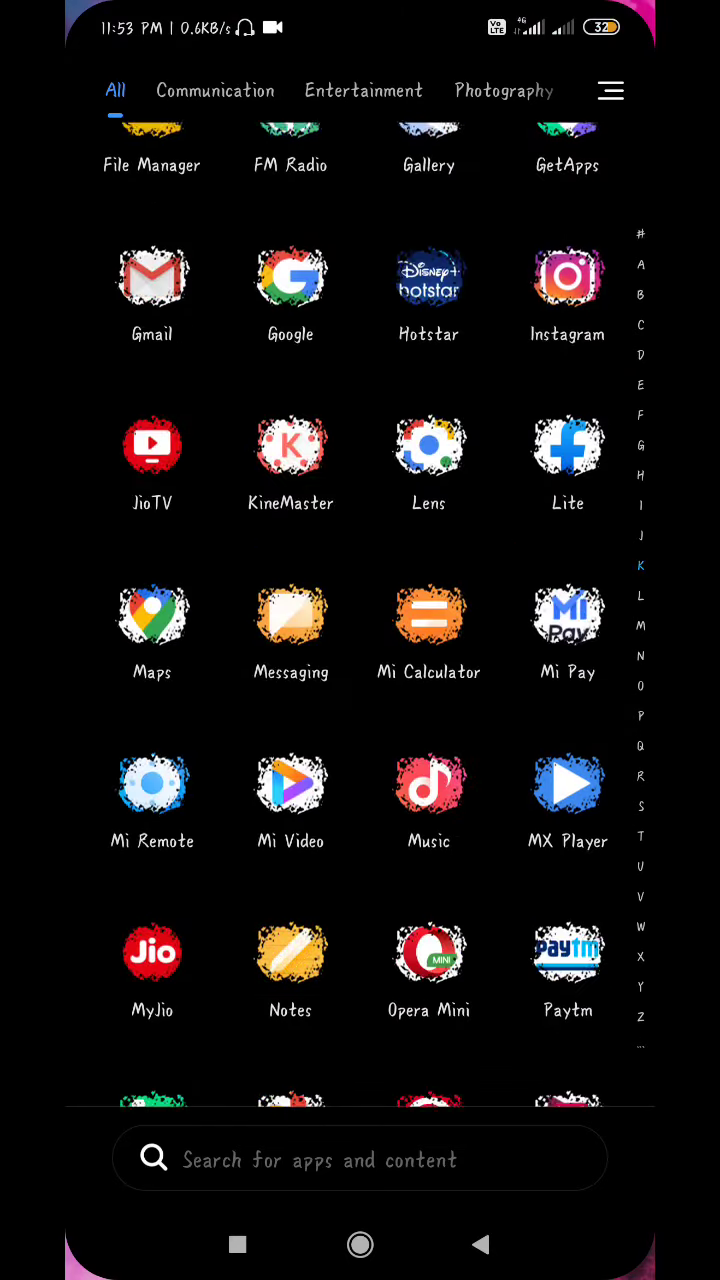
{"action": "scroll", "scroll_direction": "down", "scroll_amount": 3}
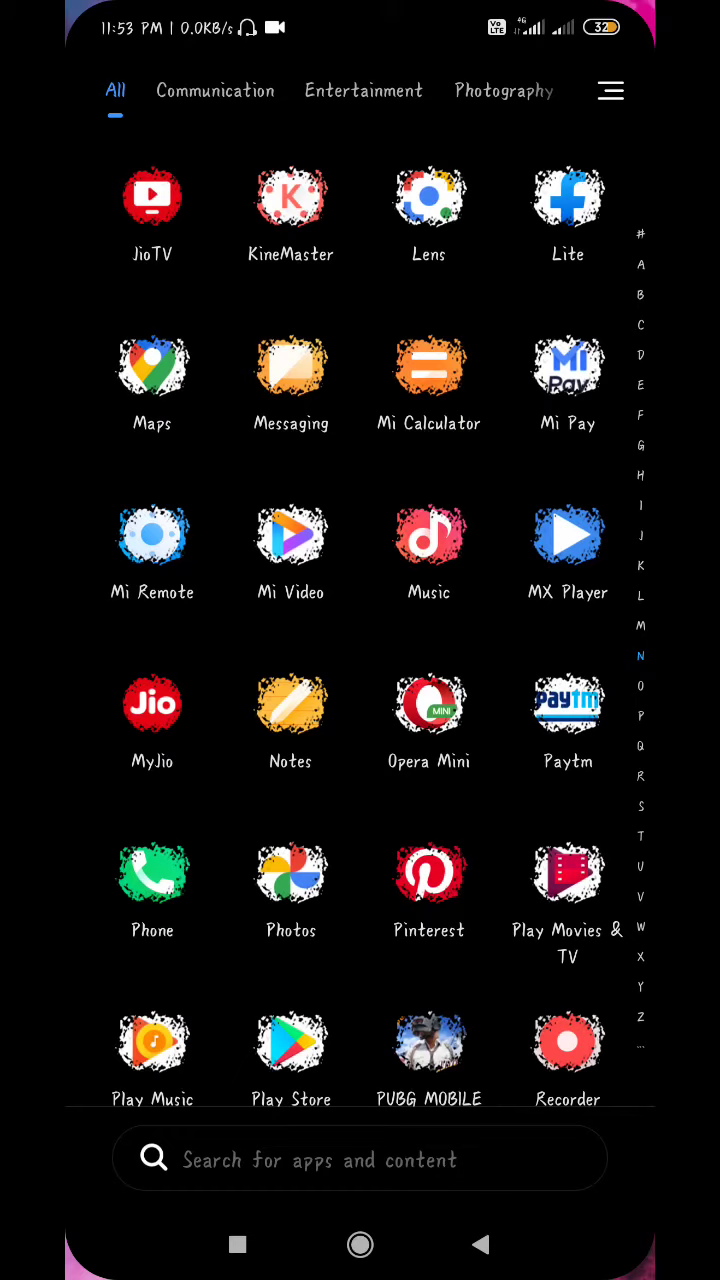
{"action": "left_click", "coordinate": [428, 703]}
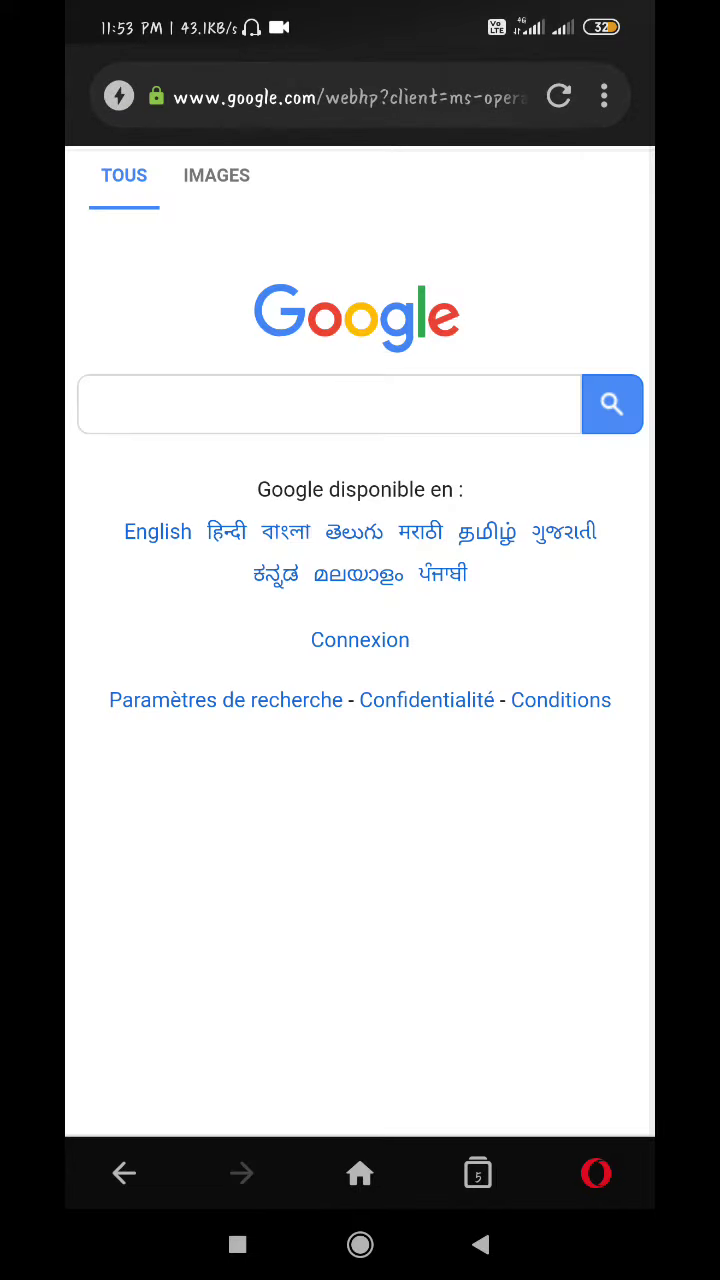
Enter 'tiktok app download' into Google's search box
{"action": "left_click", "coordinate": [330, 404]}
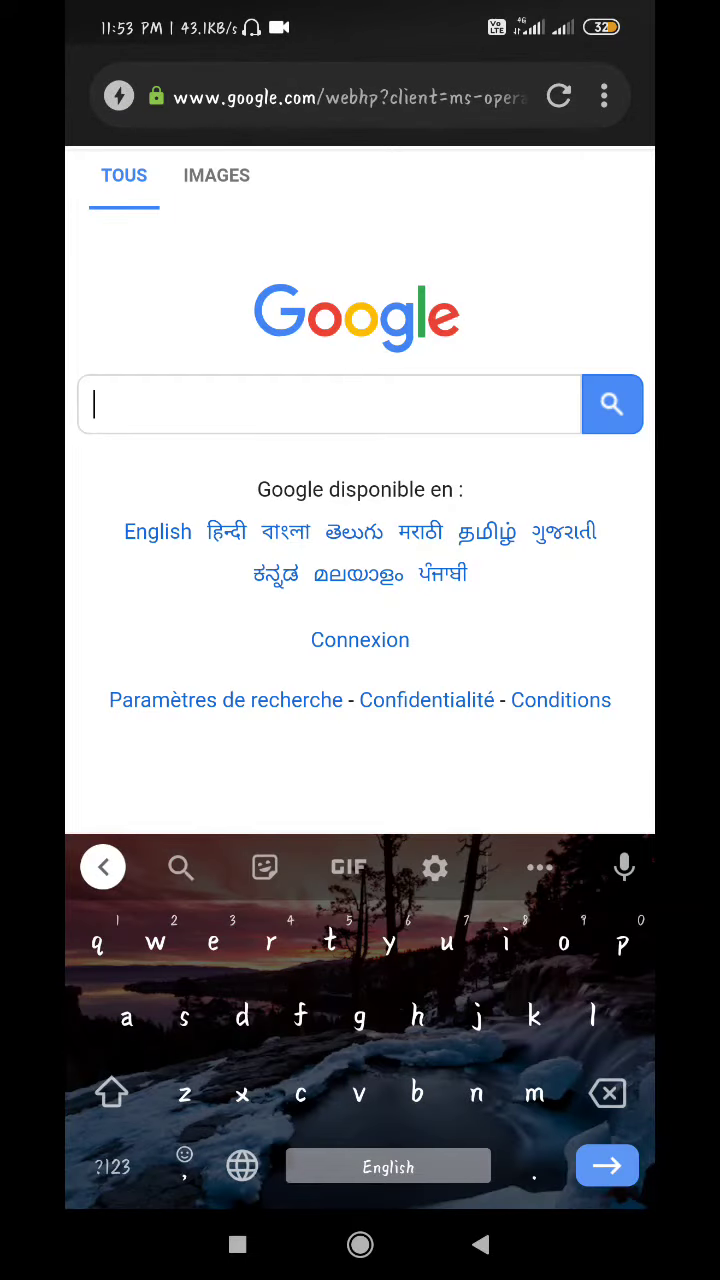
{"action": "type", "text": "tikt"}
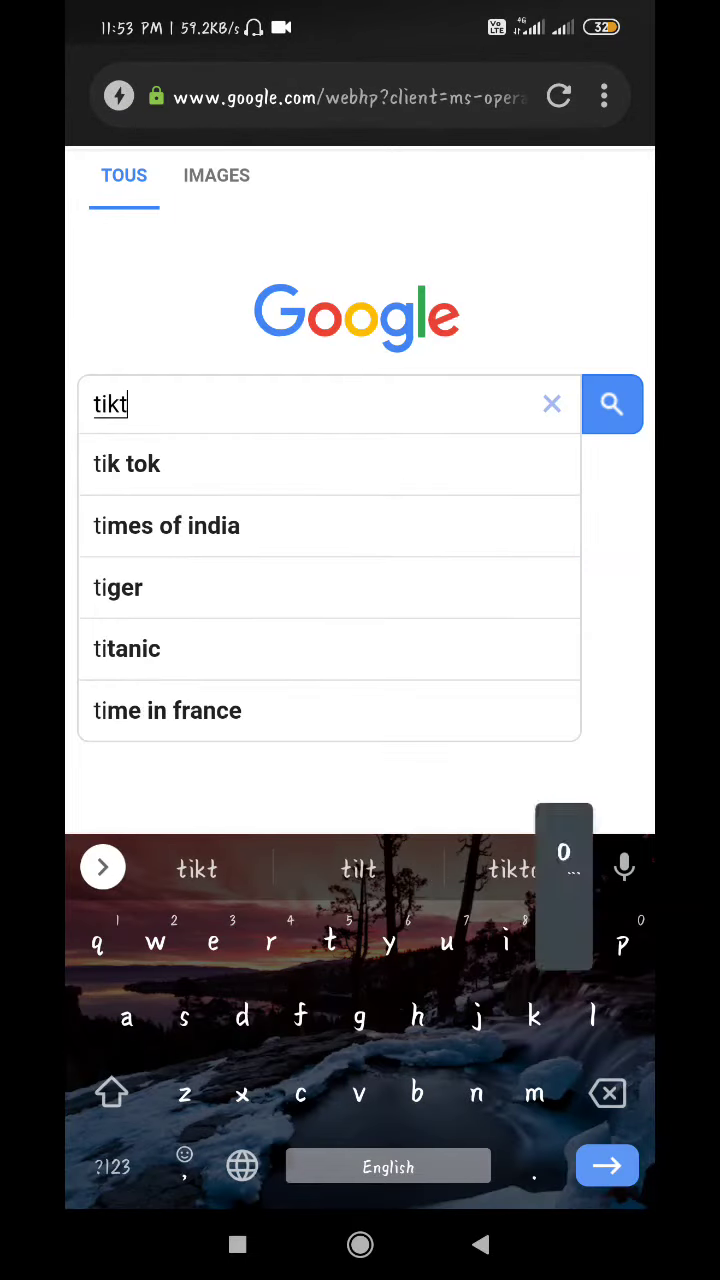
{"action": "type", "text": "ok"}
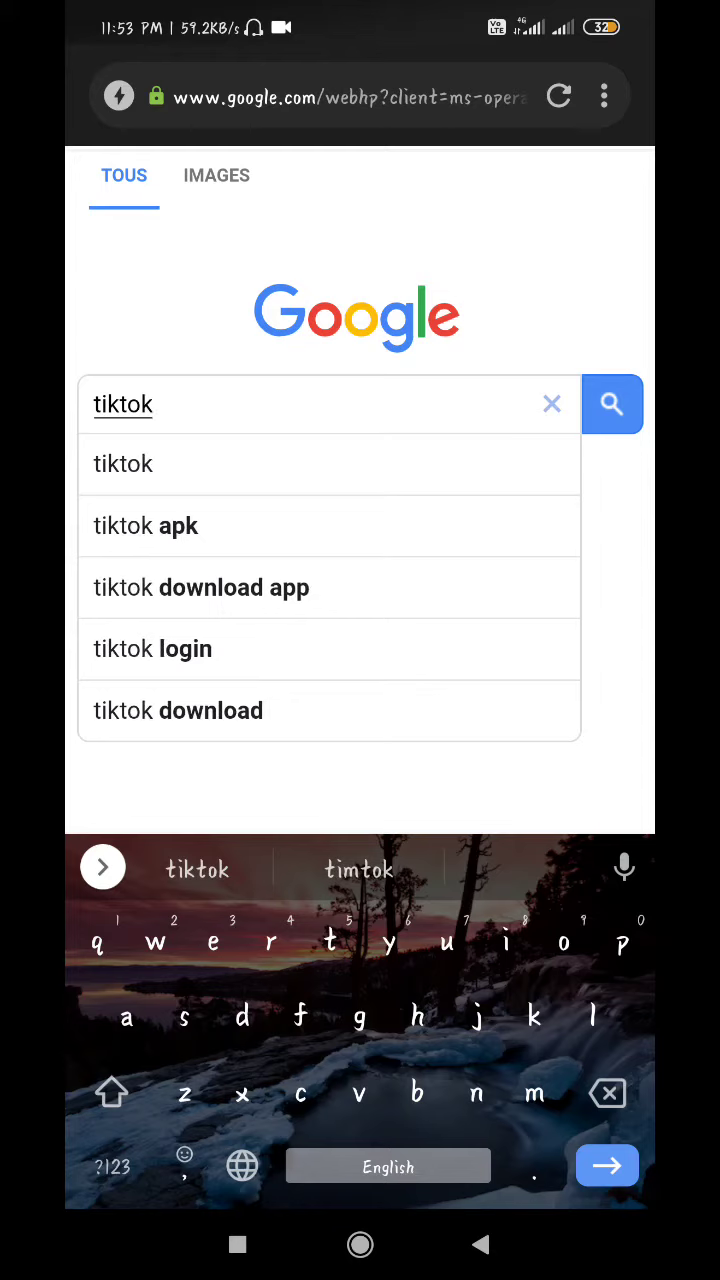
{"action": "type", "text": "app download"}
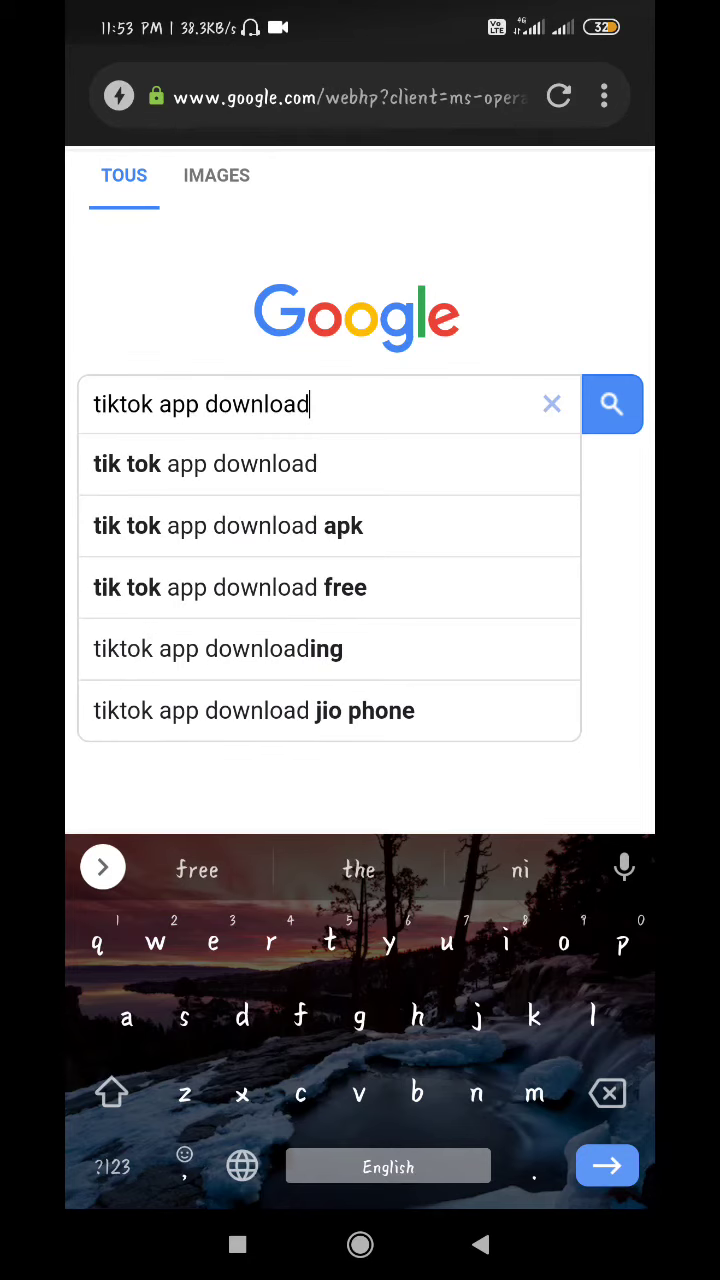
Search 'tik tok app download apk' and open Softonic's Tik Tok APK result
{"action": "left_click", "coordinate": [228, 525]}
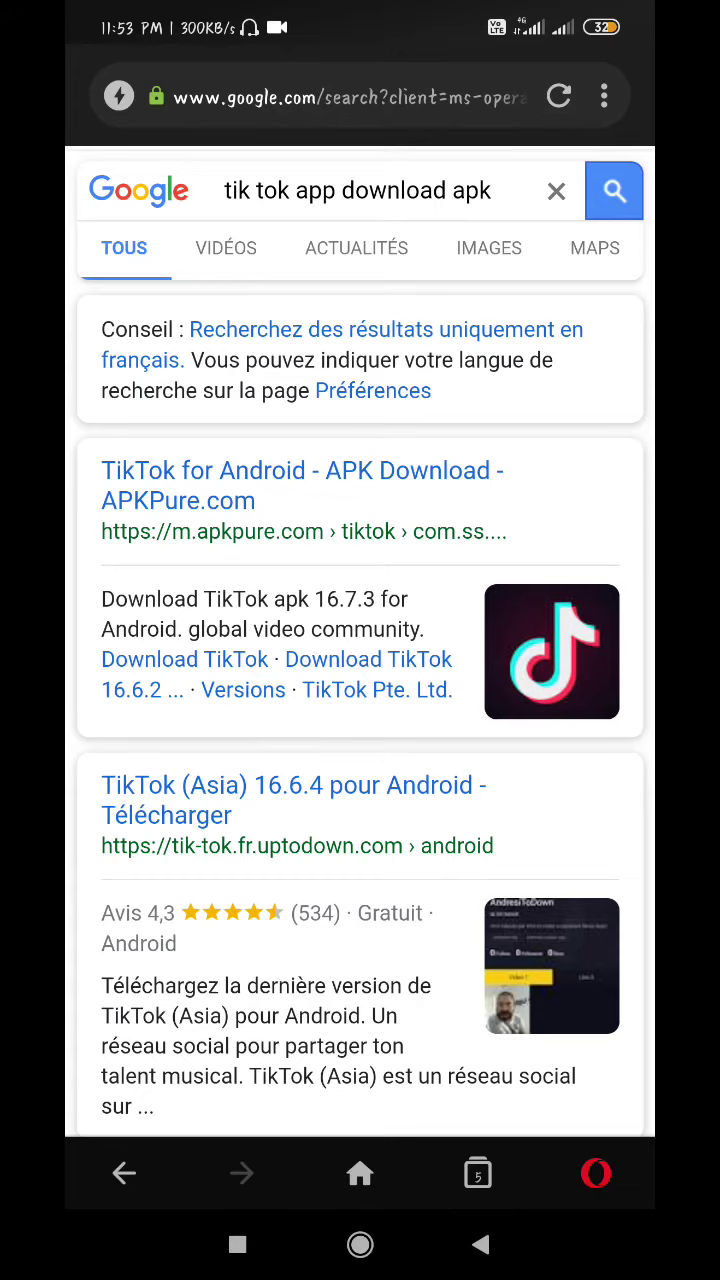
{"action": "scroll", "scroll_direction": "down", "scroll_amount": 3}
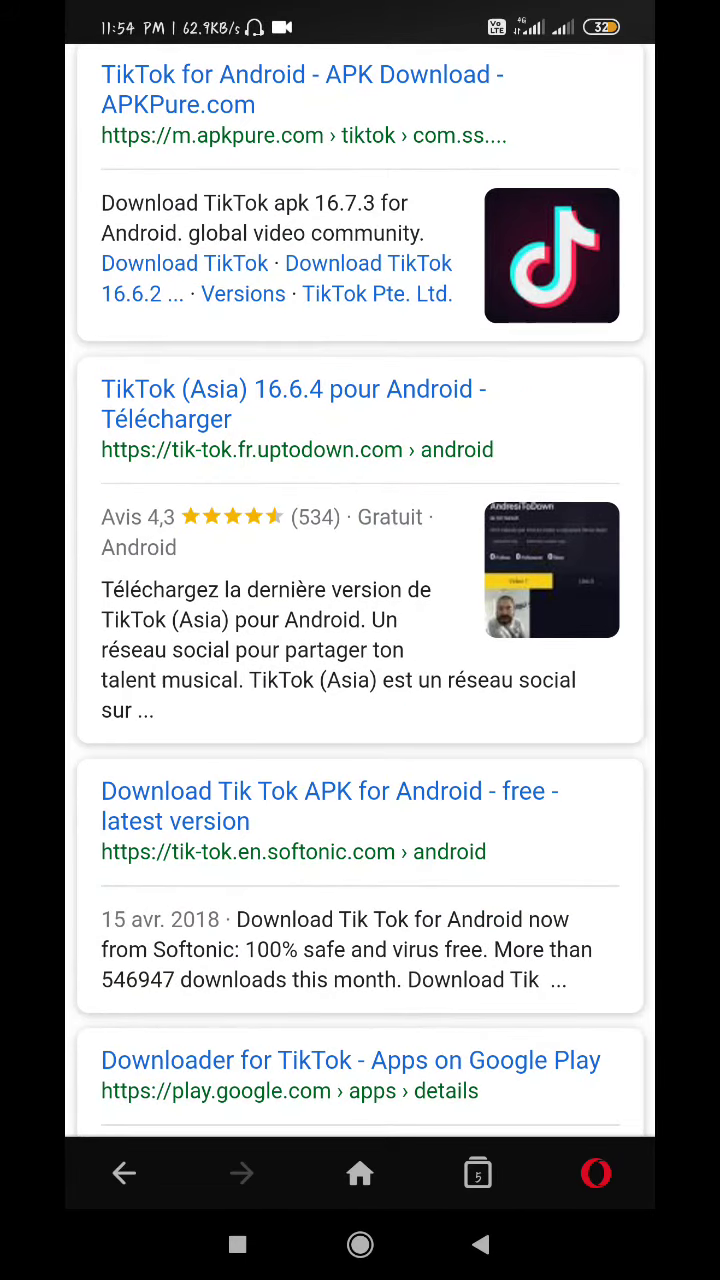
{"action": "left_click", "coordinate": [329, 805]}
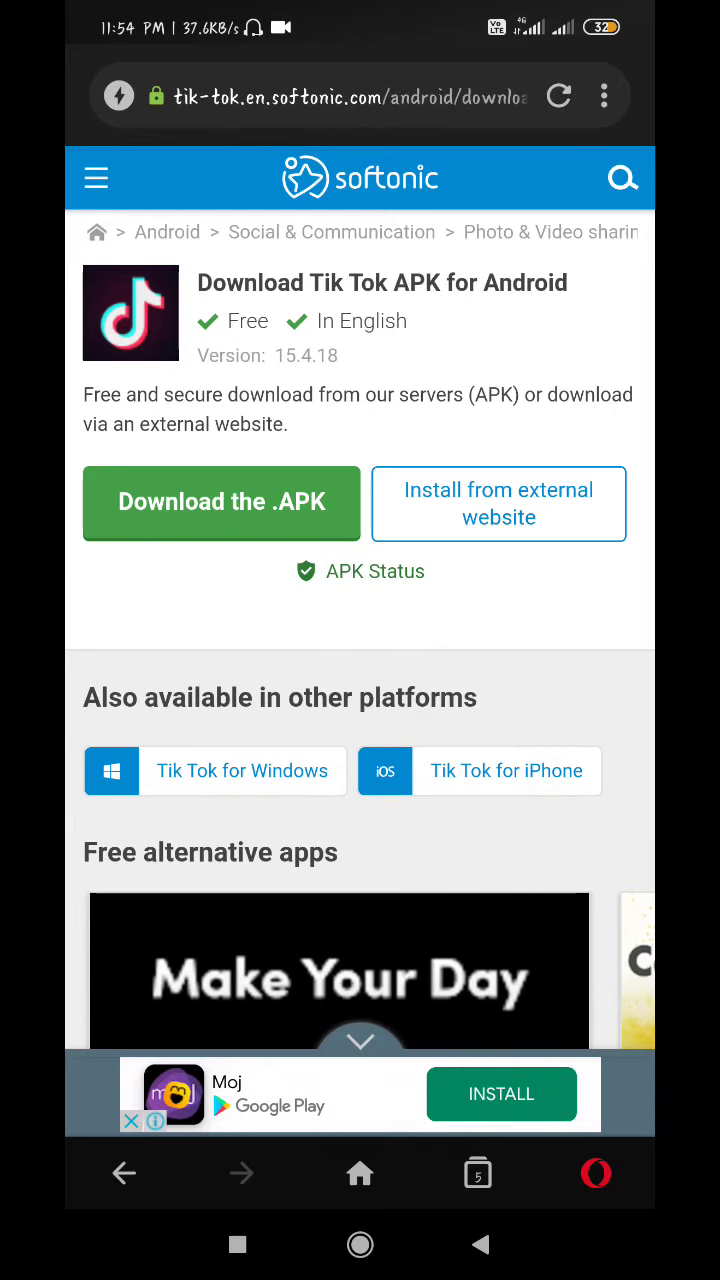
Download the 90 MB tiktok-15-4-18.apk from Softonic, then go to the home screen
{"action": "left_click", "coordinate": [221, 503]}
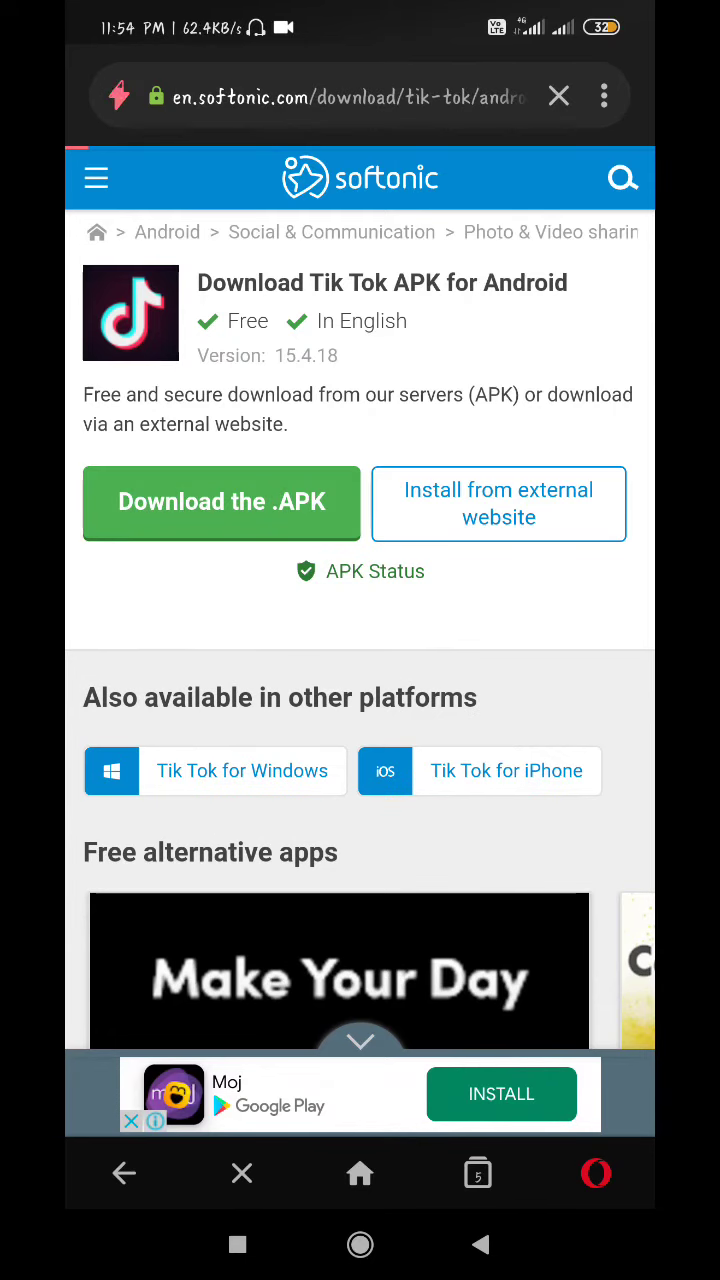
{"action": "left_click", "coordinate": [222, 503]}
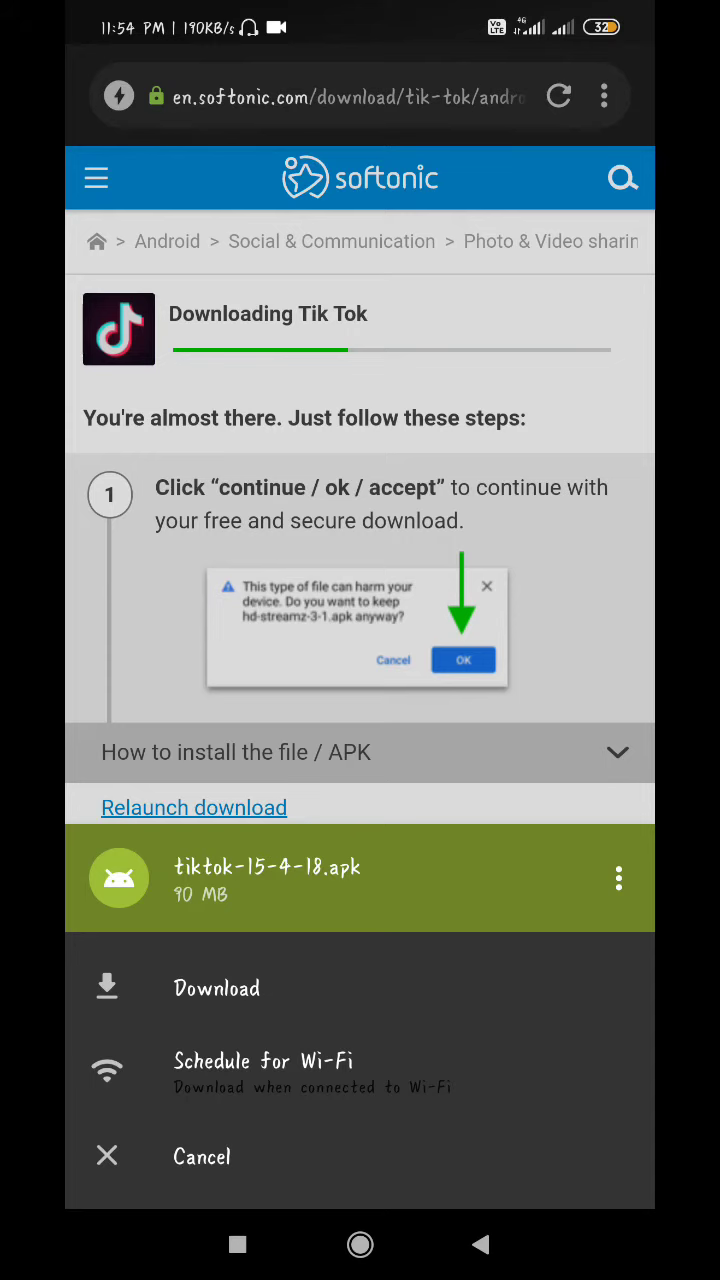
{"action": "left_click", "coordinate": [202, 1156]}
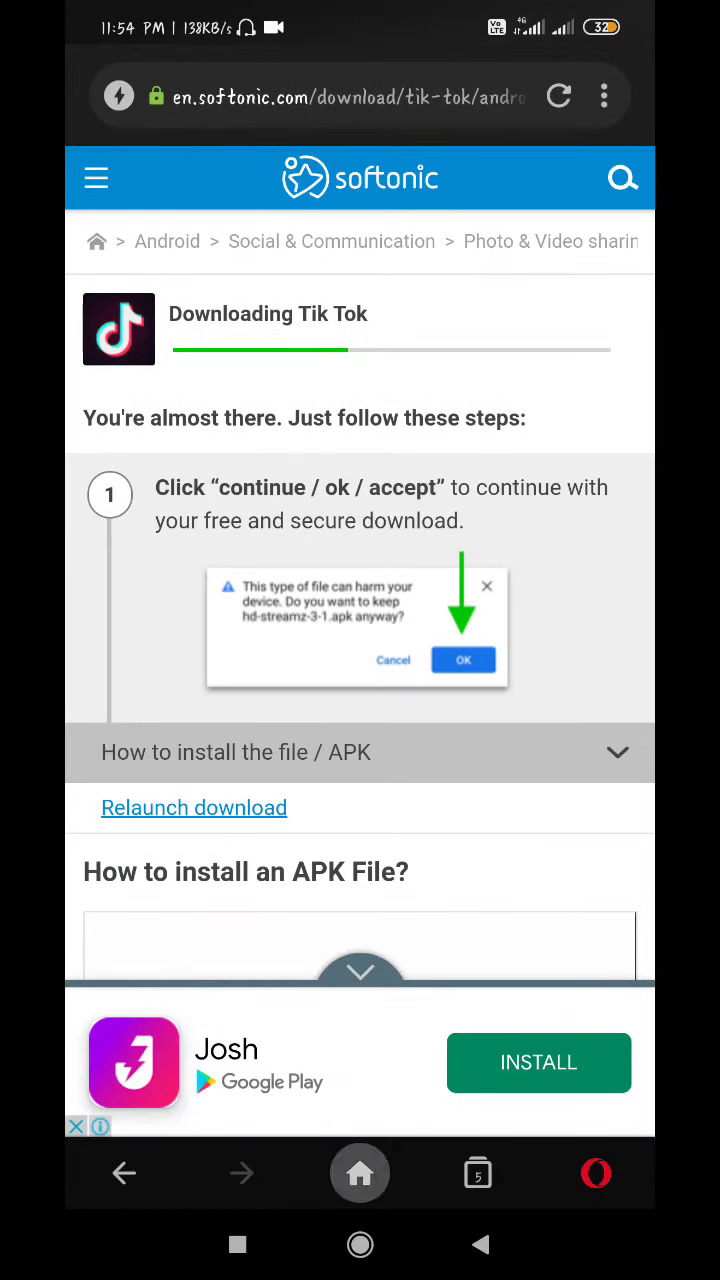
{"action": "left_click", "coordinate": [360, 1173]}
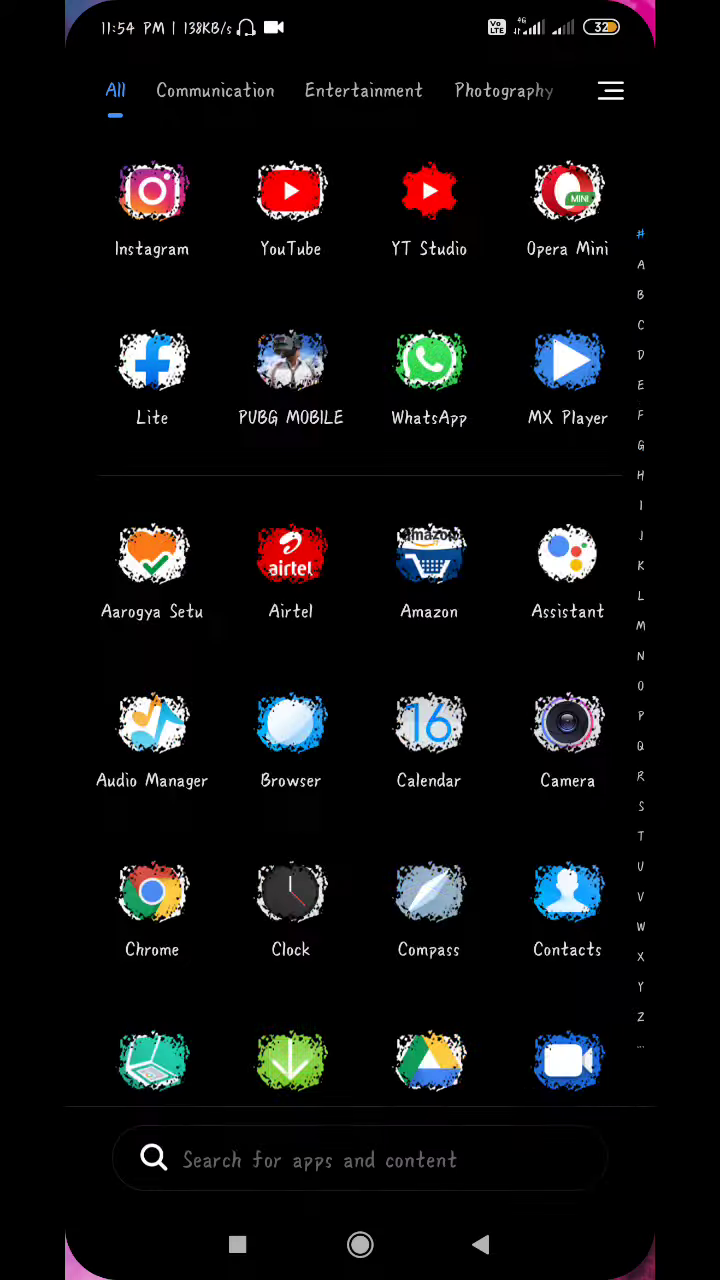
Find the Play Store in the app drawer and launch it
{"action": "scroll", "scroll_direction": "down", "scroll_amount": 3}
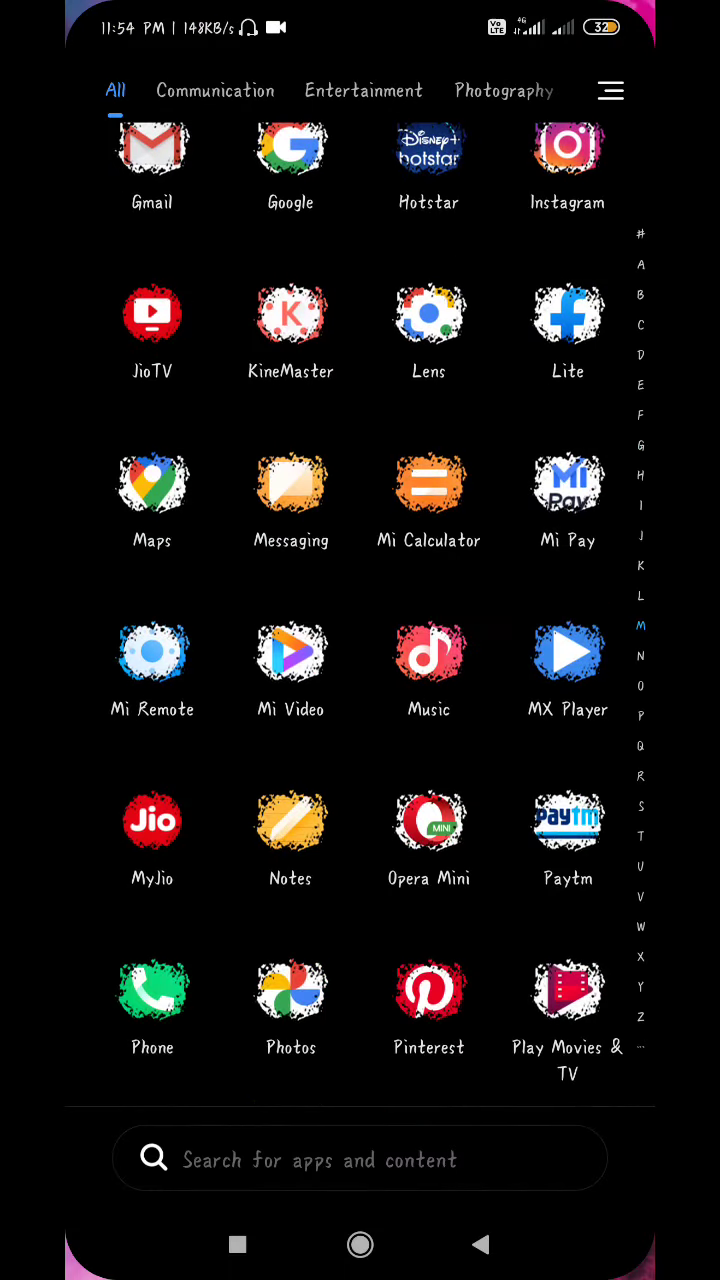
{"action": "scroll", "scroll_direction": "up", "scroll_amount": 3}
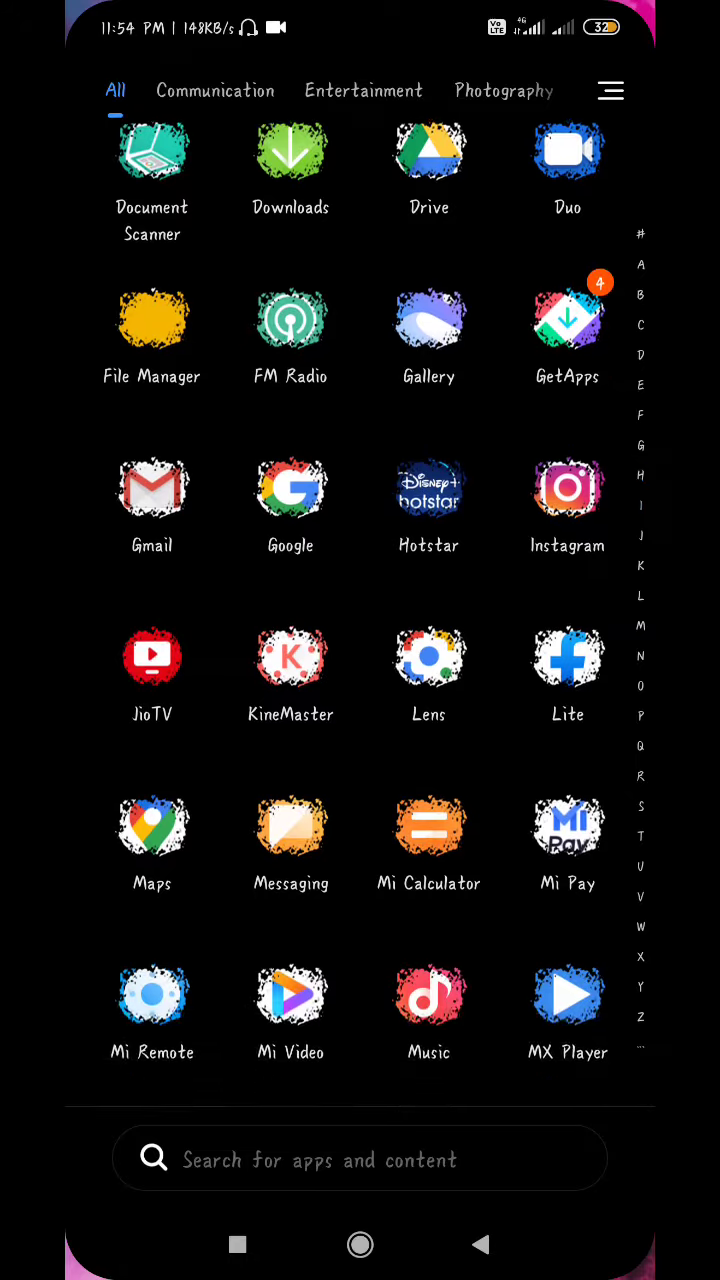
{"action": "scroll", "scroll_direction": "down", "scroll_amount": 3}
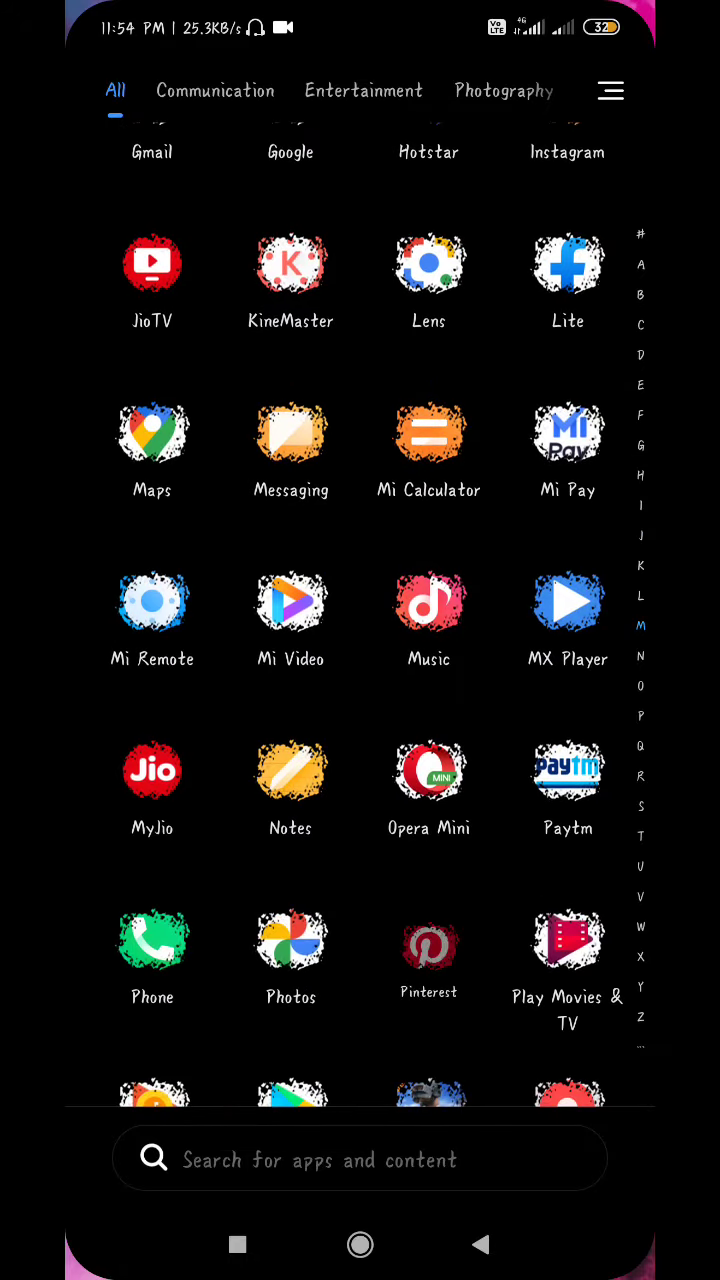
{"action": "scroll", "scroll_direction": "down", "scroll_amount": 3}
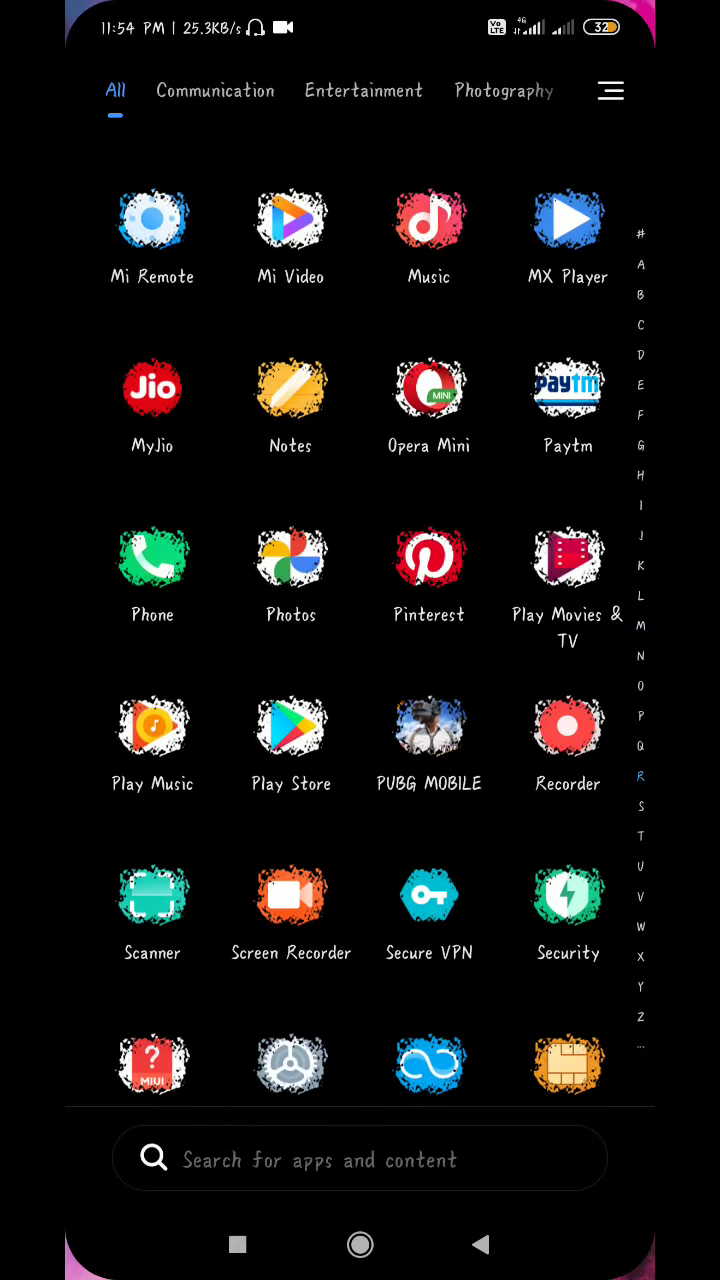
{"action": "left_click", "coordinate": [290, 725]}
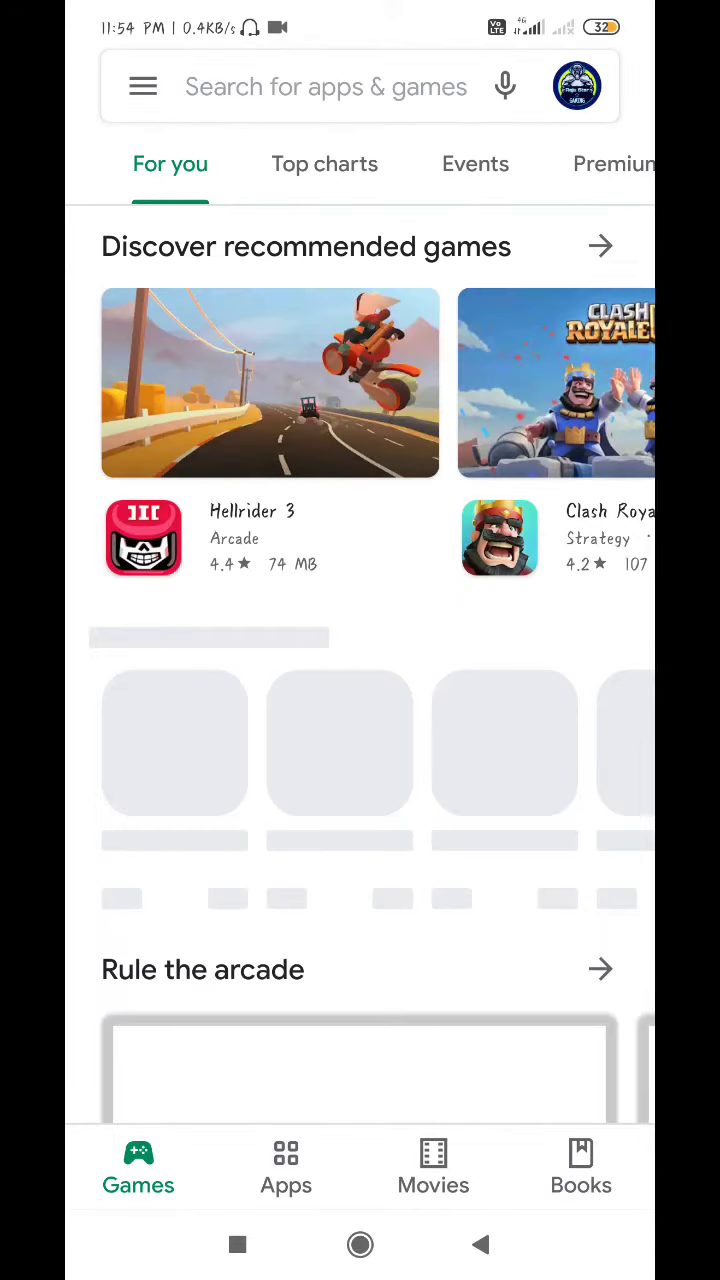
Search the Play Store for 'sucre' and open the Secure VPN listing
{"action": "left_click", "coordinate": [325, 86]}
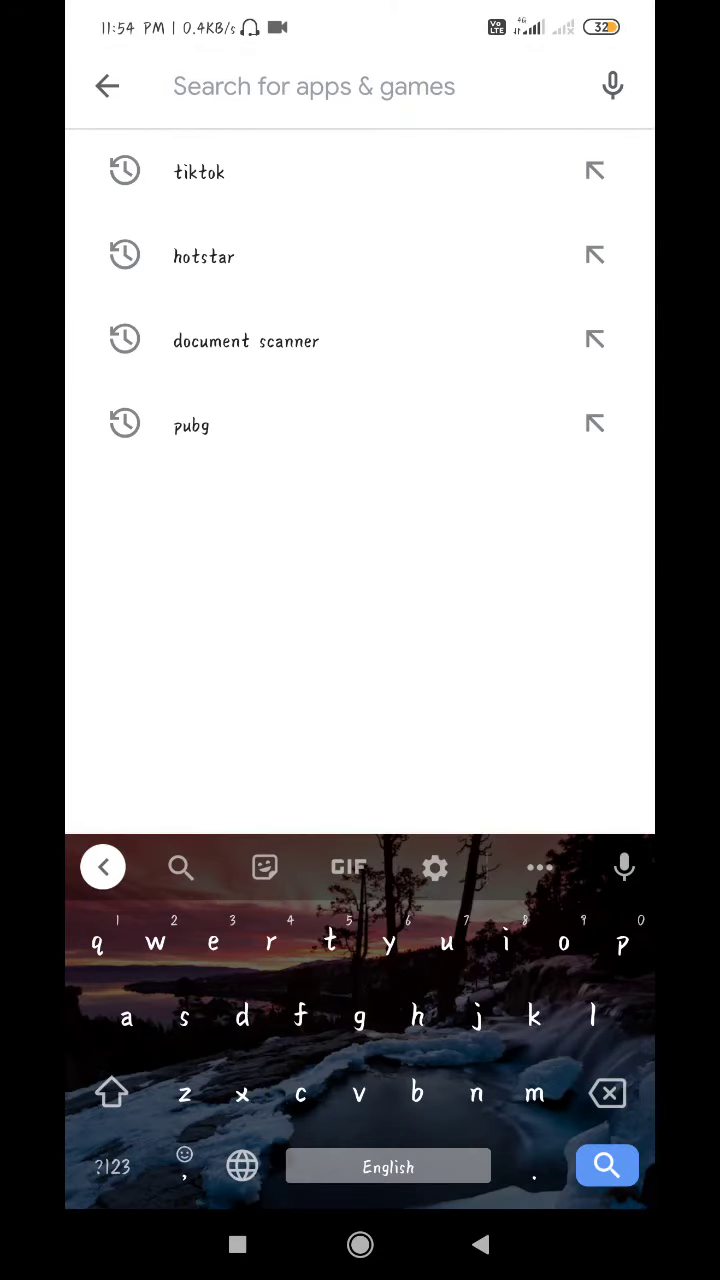
{"action": "type", "text": "su"}
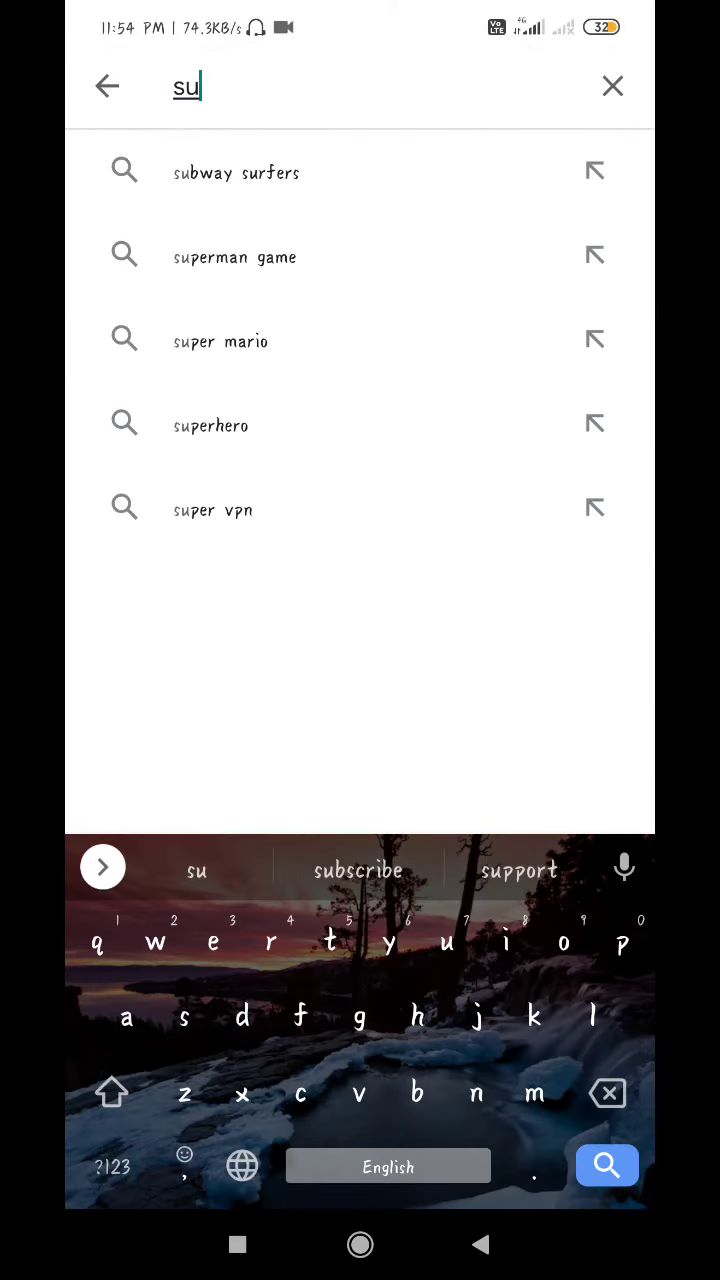
{"action": "type", "text": "cre"}
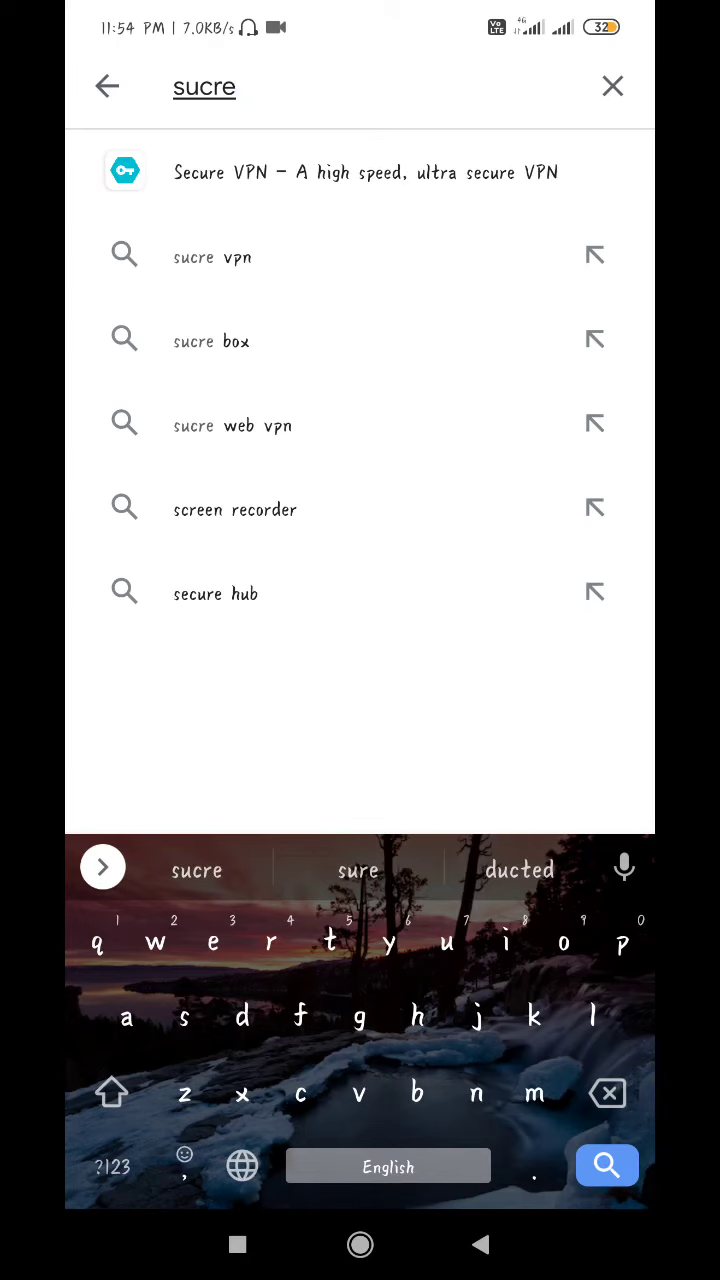
{"action": "left_click", "coordinate": [364, 172]}
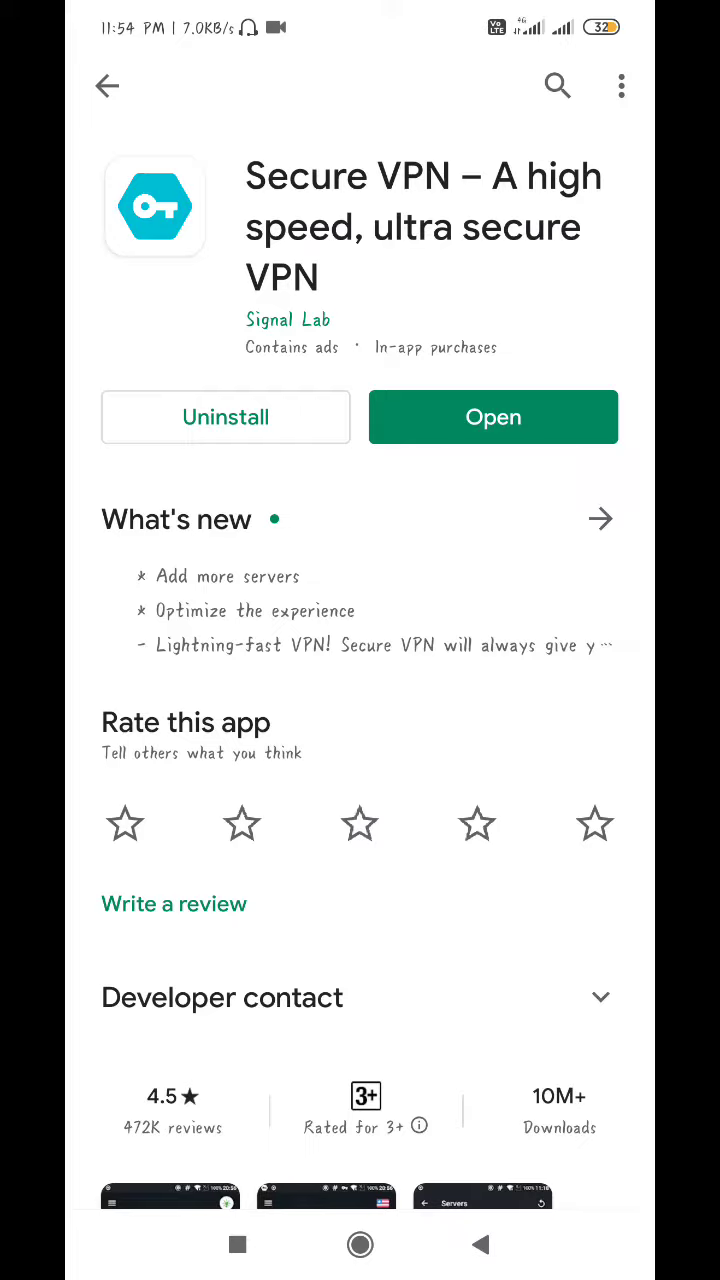
Open Secure VPN from its store page and show the recent apps overview
{"action": "left_click", "coordinate": [493, 417]}
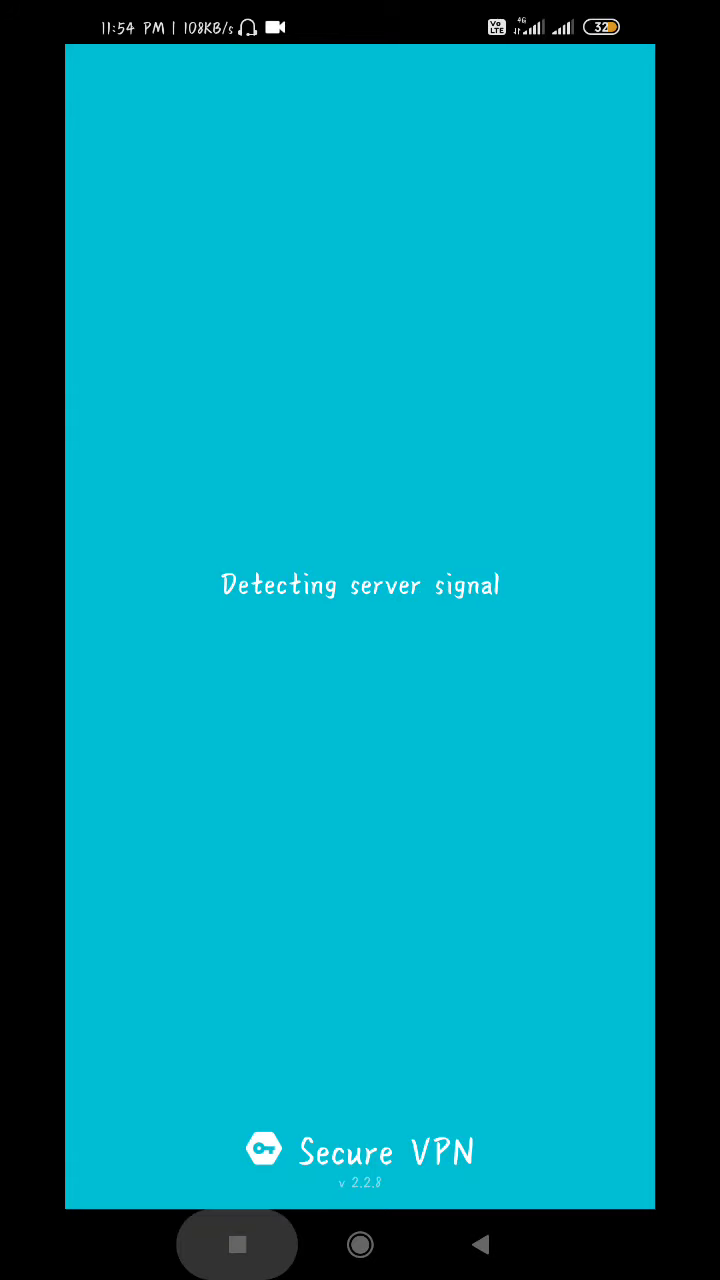
{"action": "left_click", "coordinate": [237, 1244]}
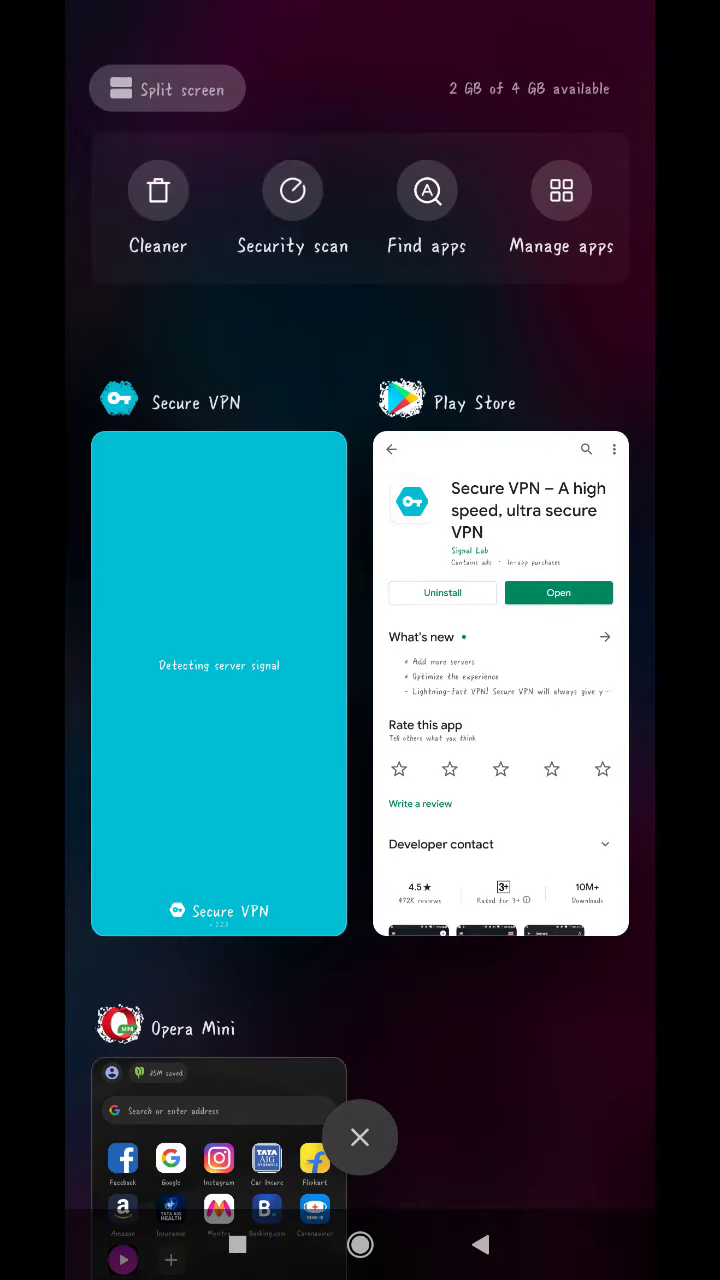